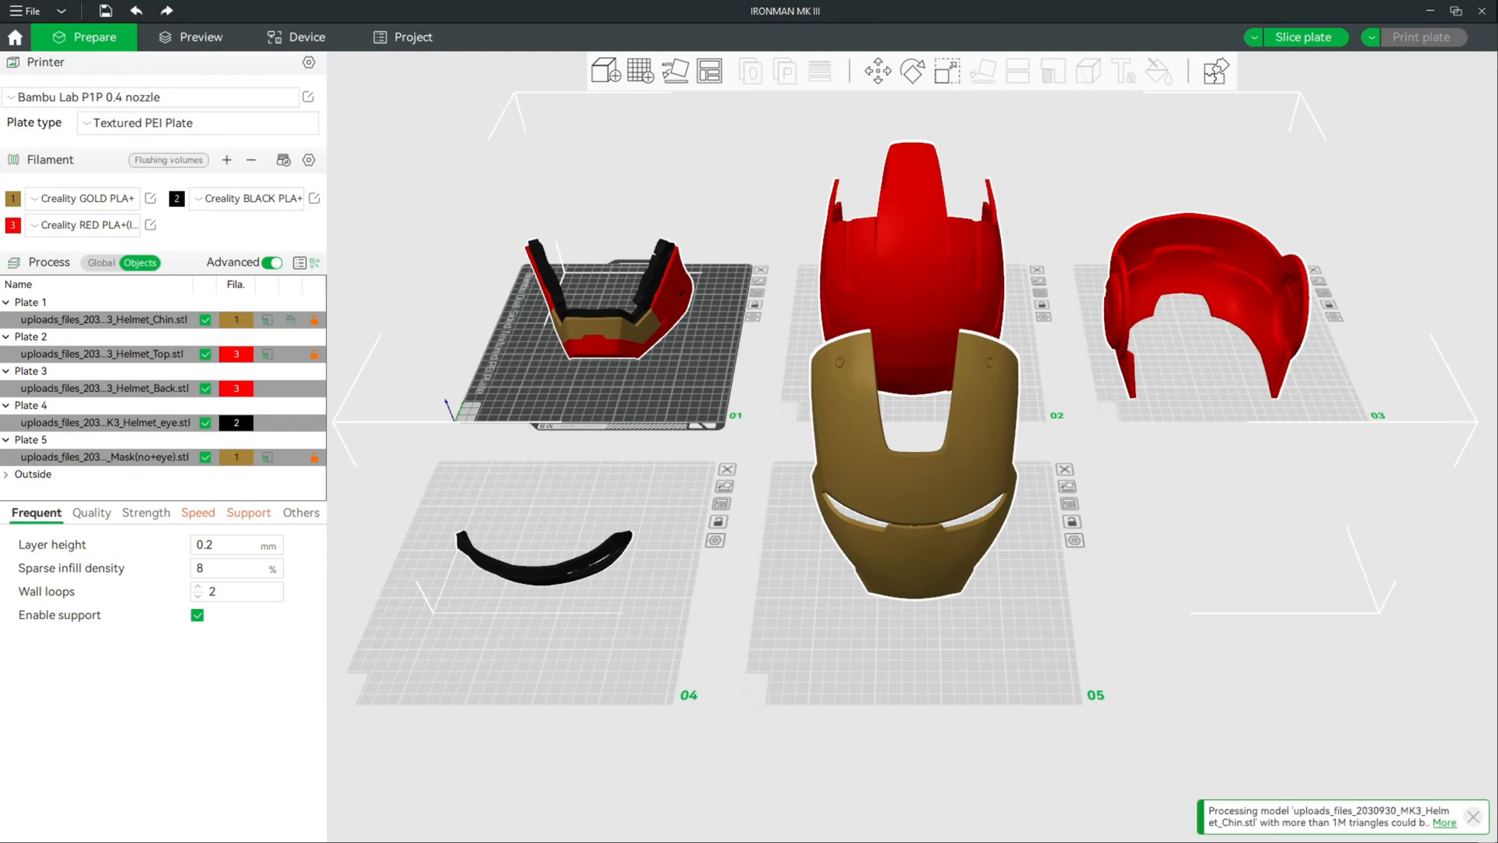
mouse_move(432, 412)
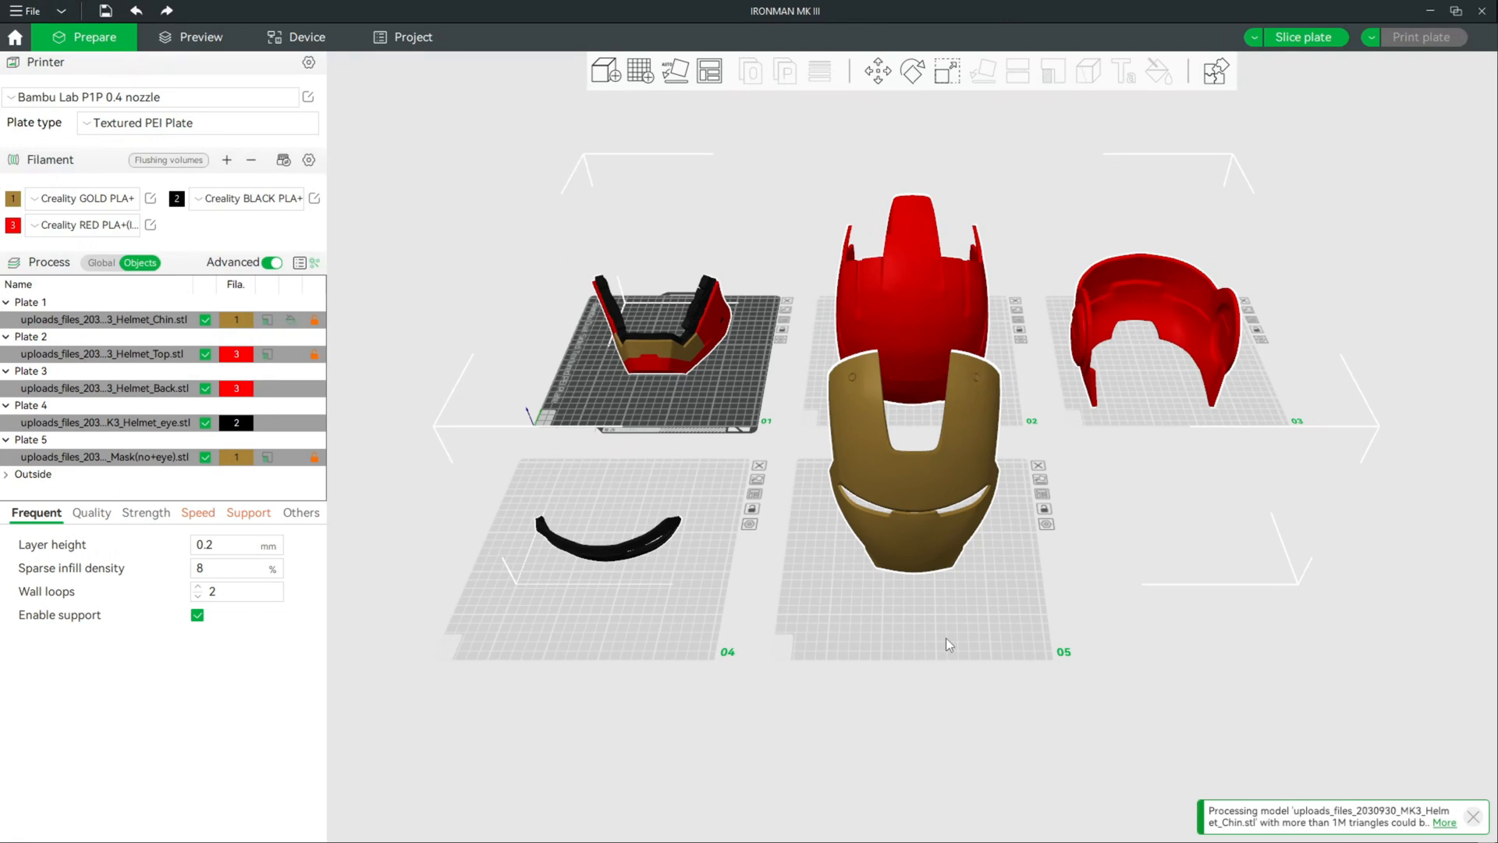
mouse_move(1092, 574)
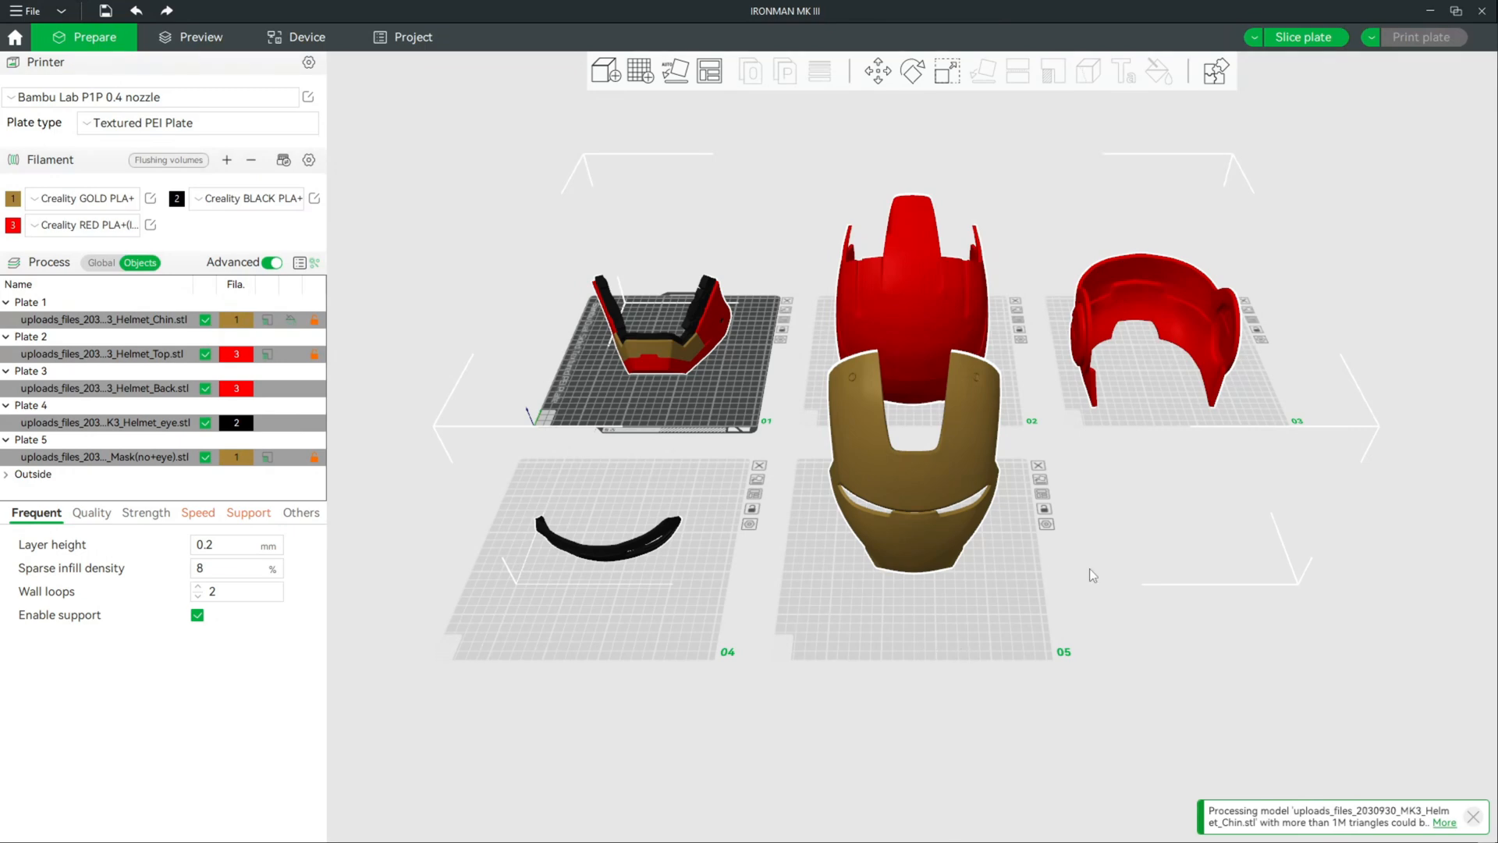
mouse_move(774, 621)
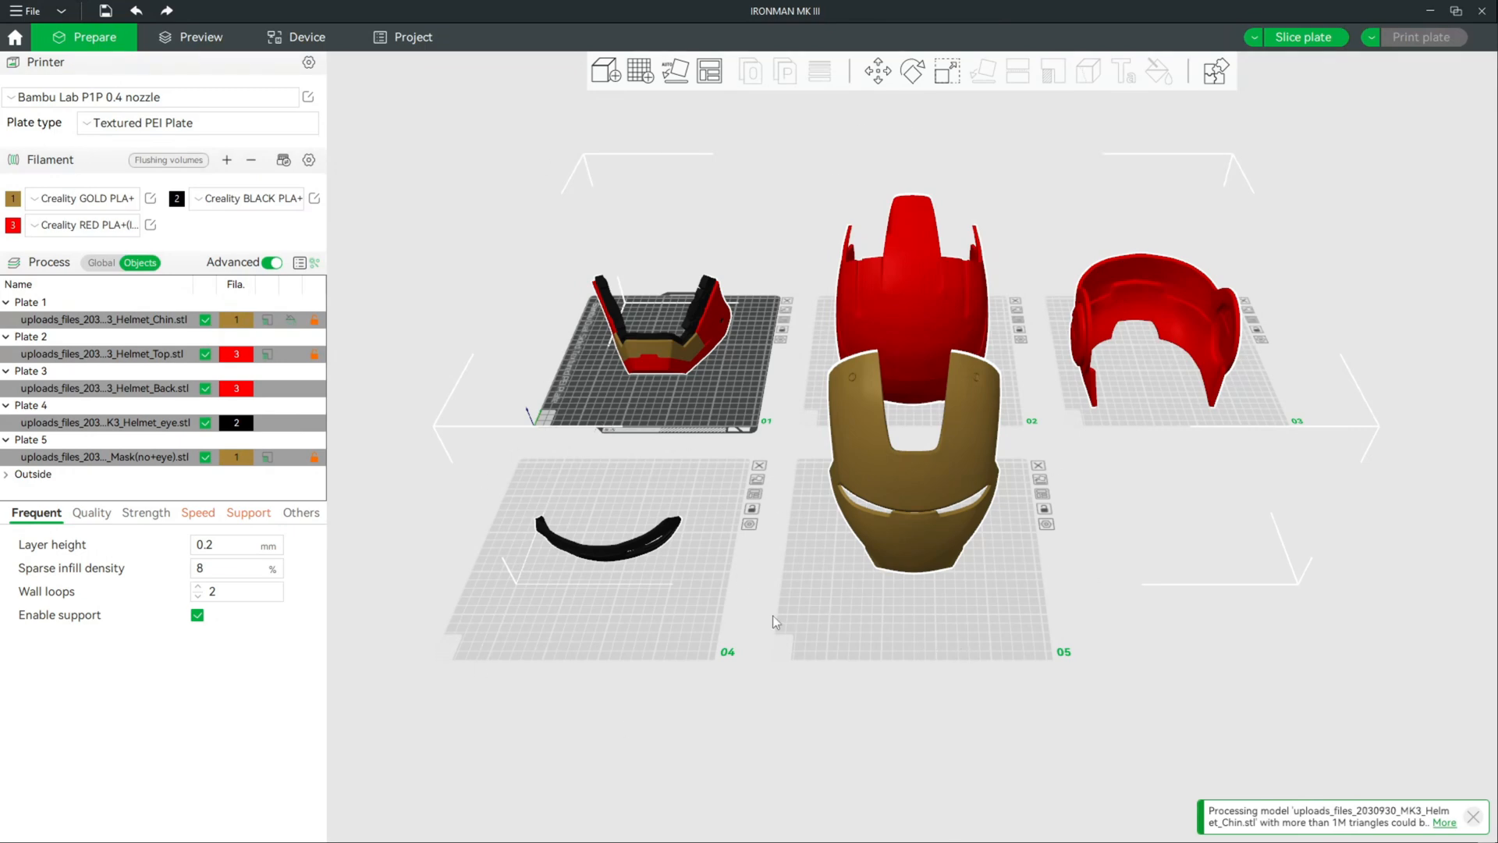
mouse_move(814, 724)
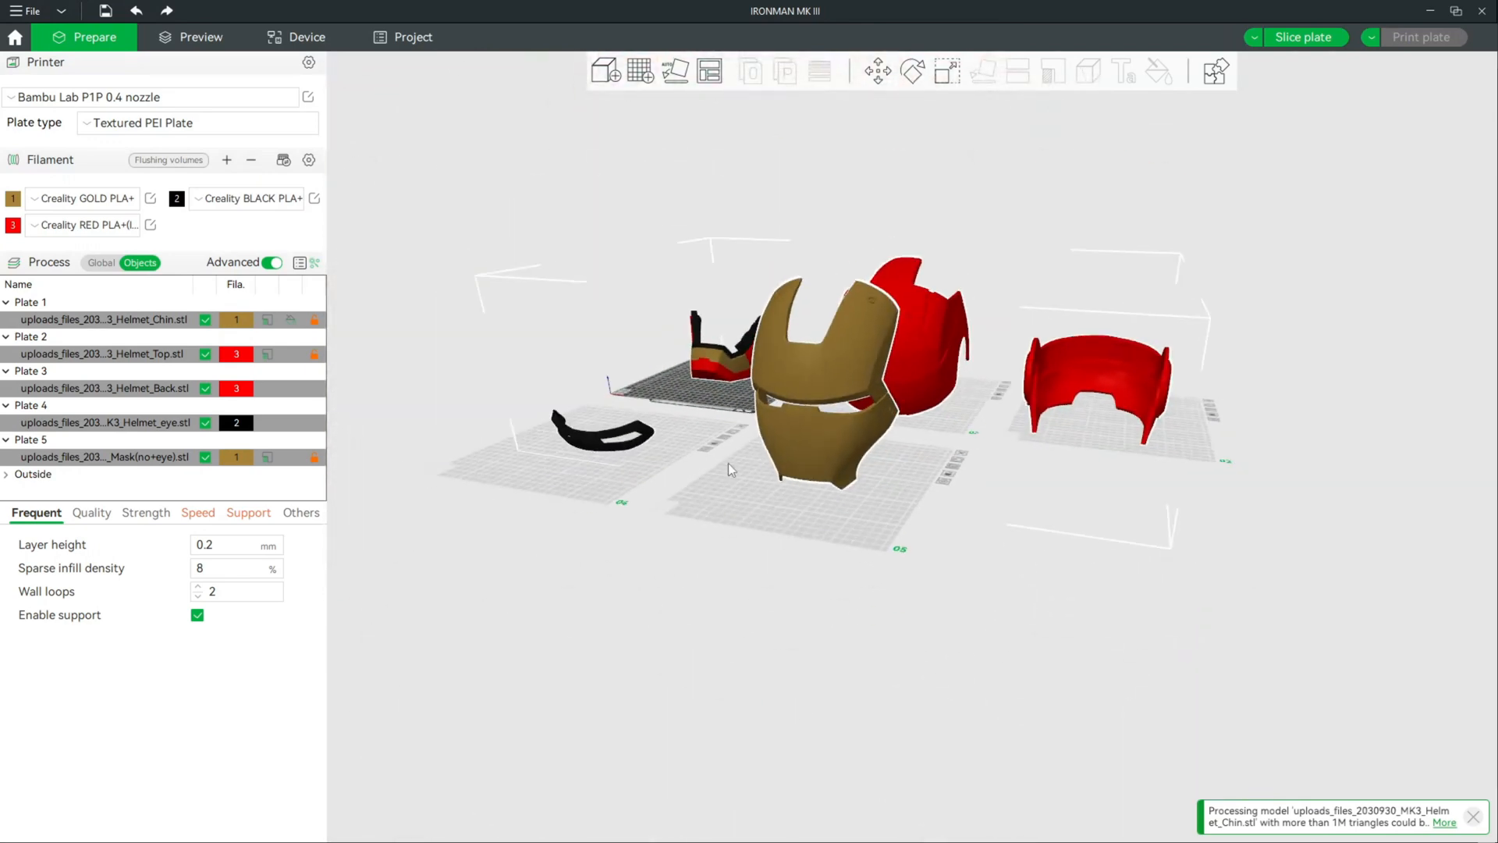
Open the printer preset dropdown to show options like Bambu Lab P1S 0.4 nozzle
click(153, 97)
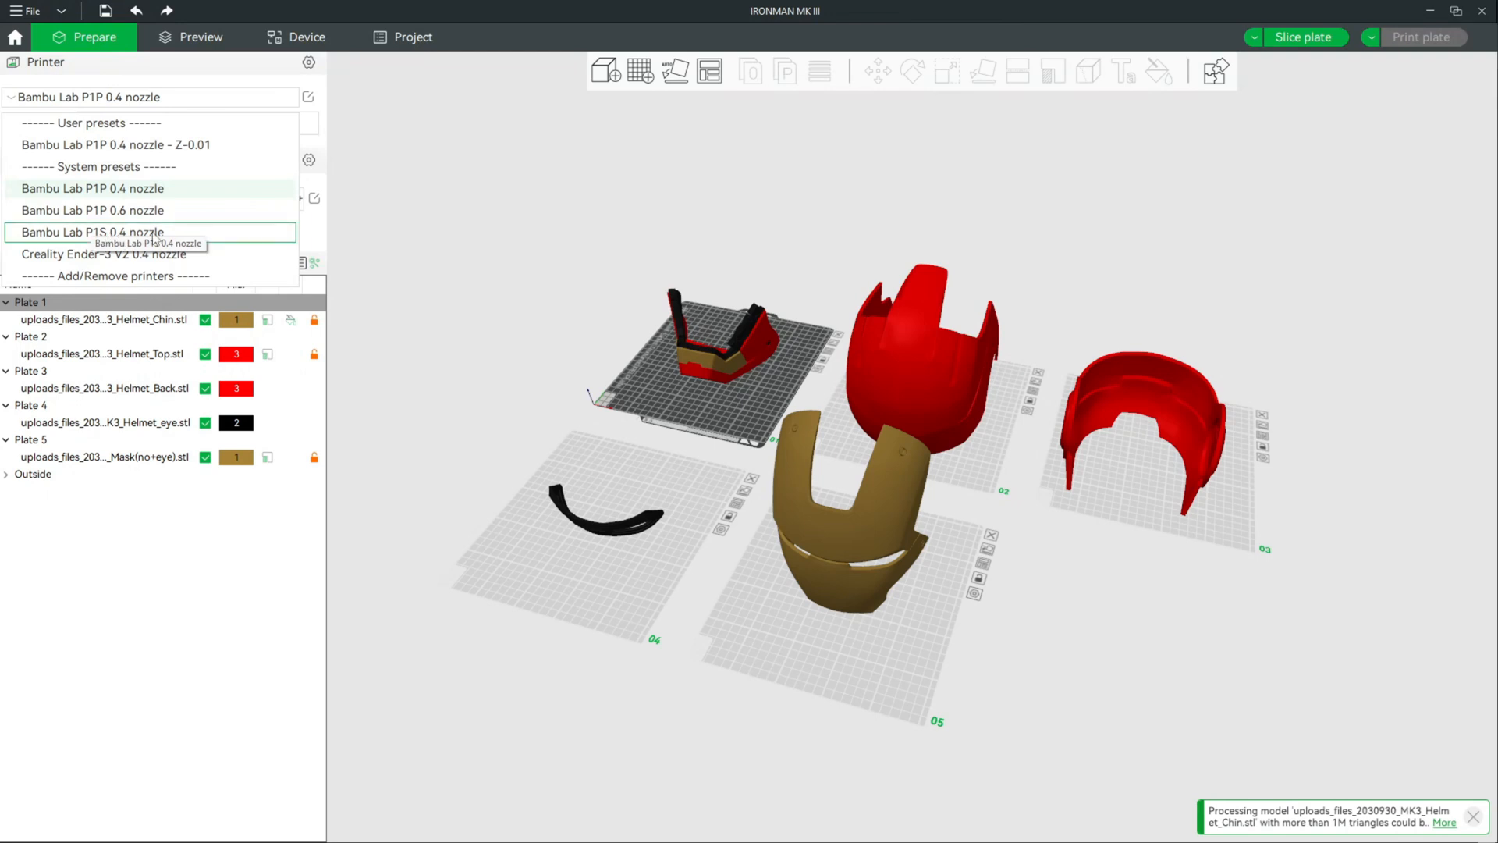
mouse_move(91, 210)
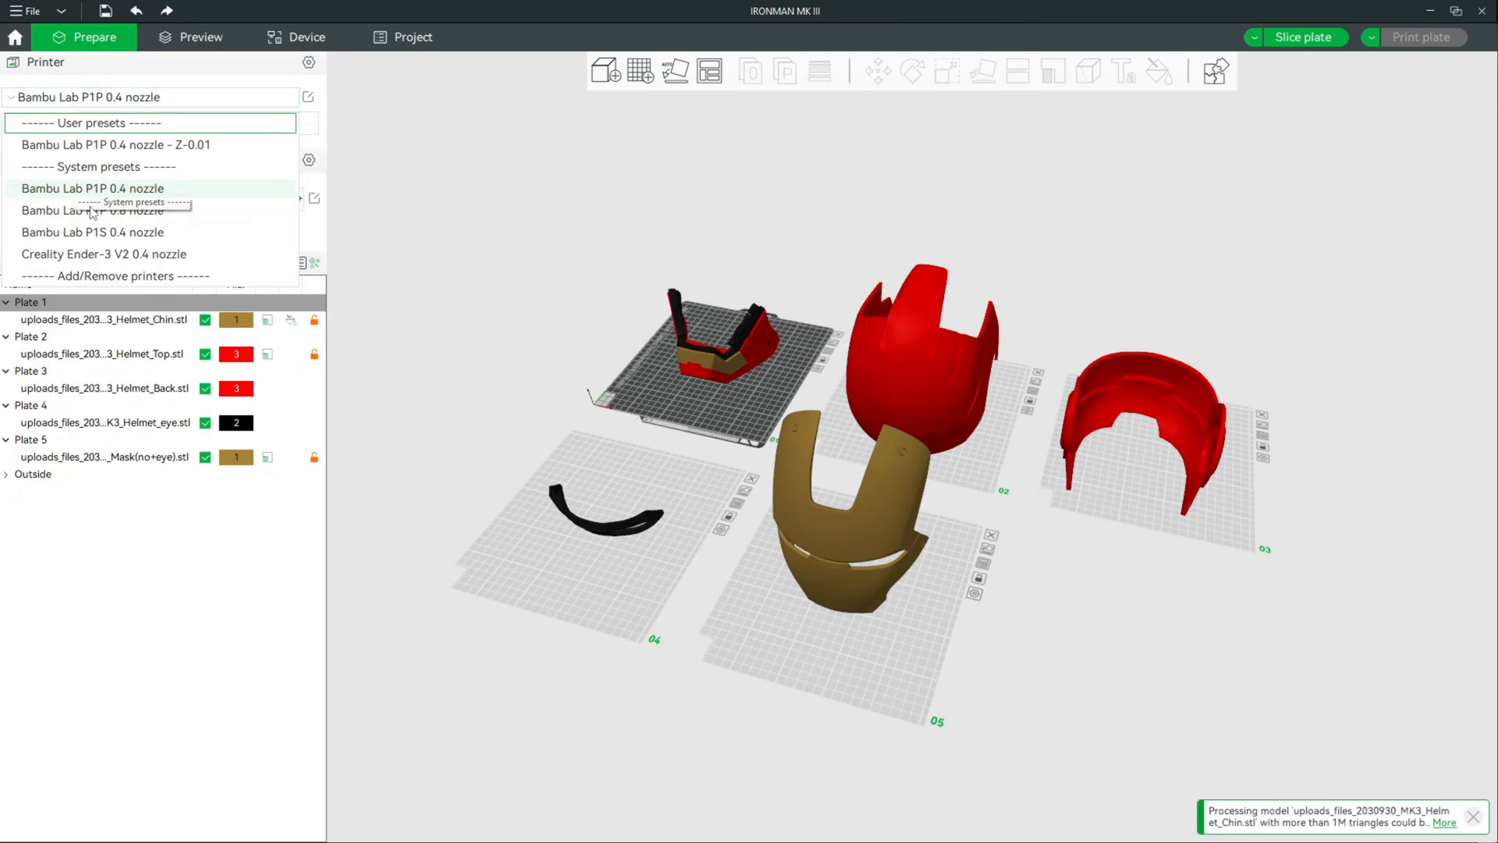
mouse_move(91, 233)
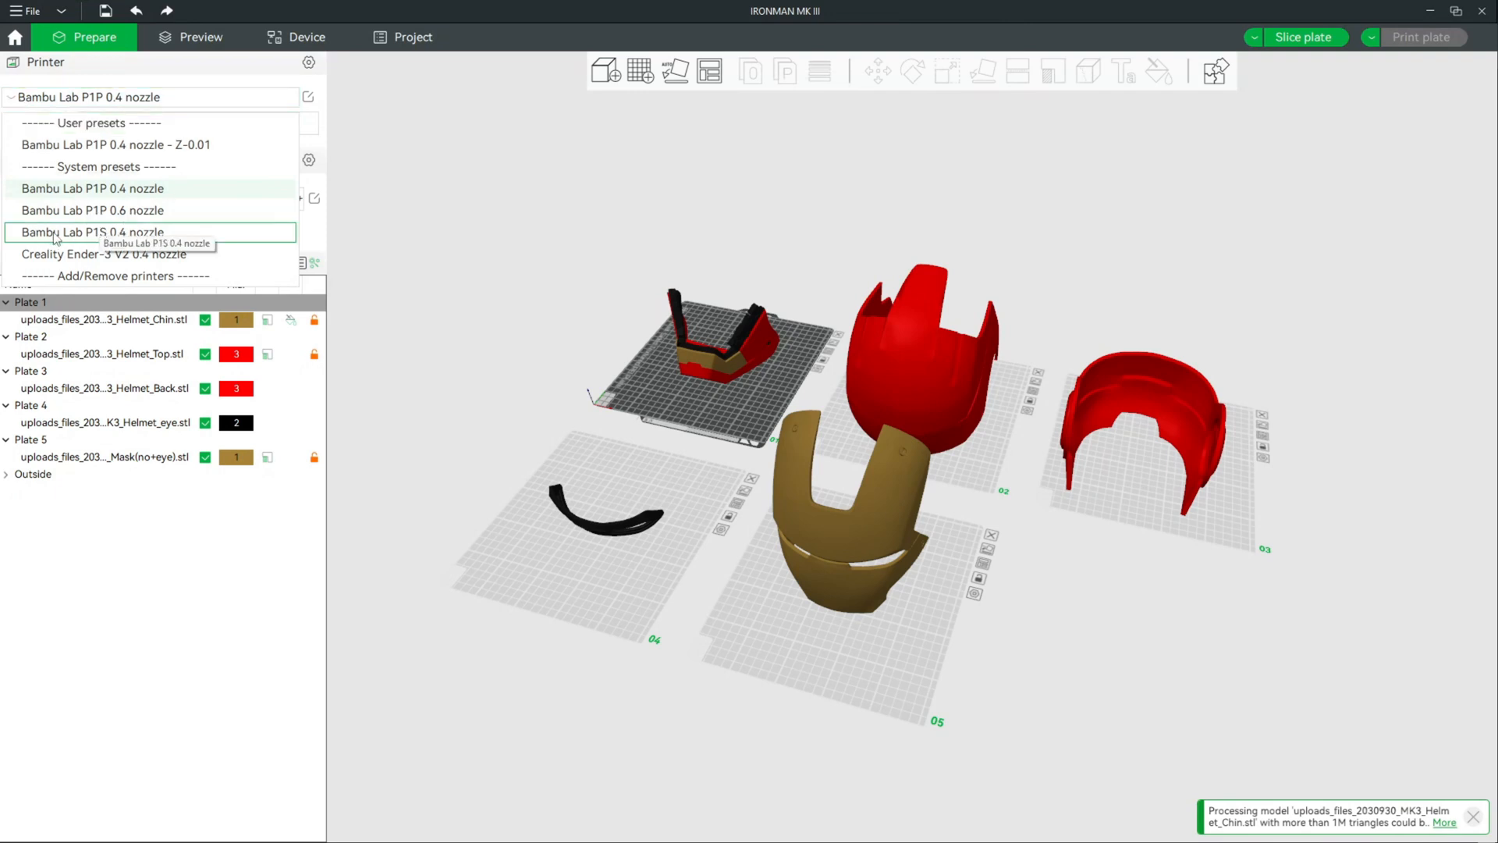
mouse_move(161, 239)
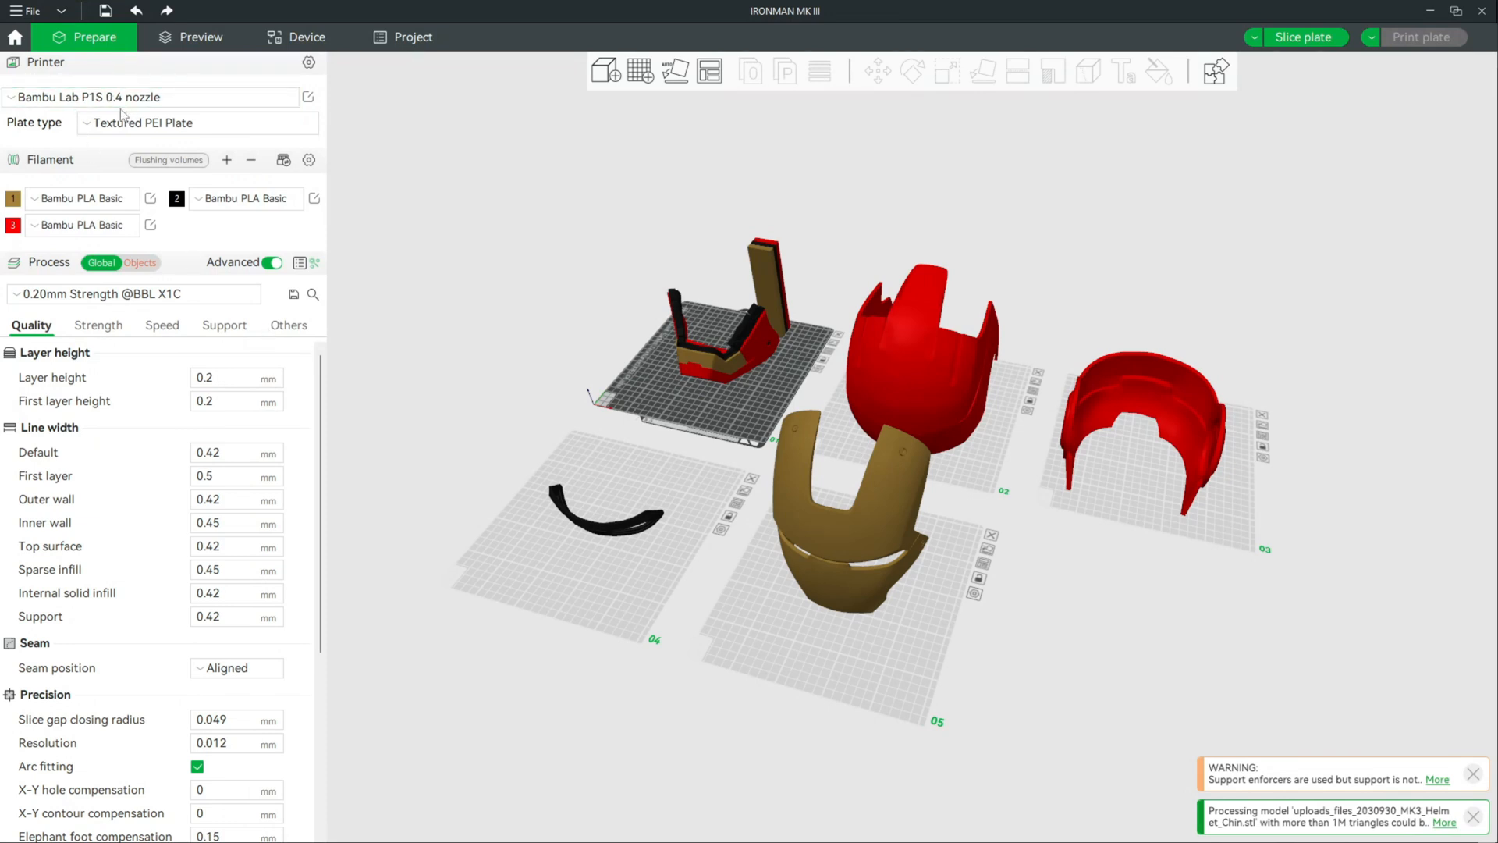
Review the P1S preset's global Strength and Support process settings
click(97, 325)
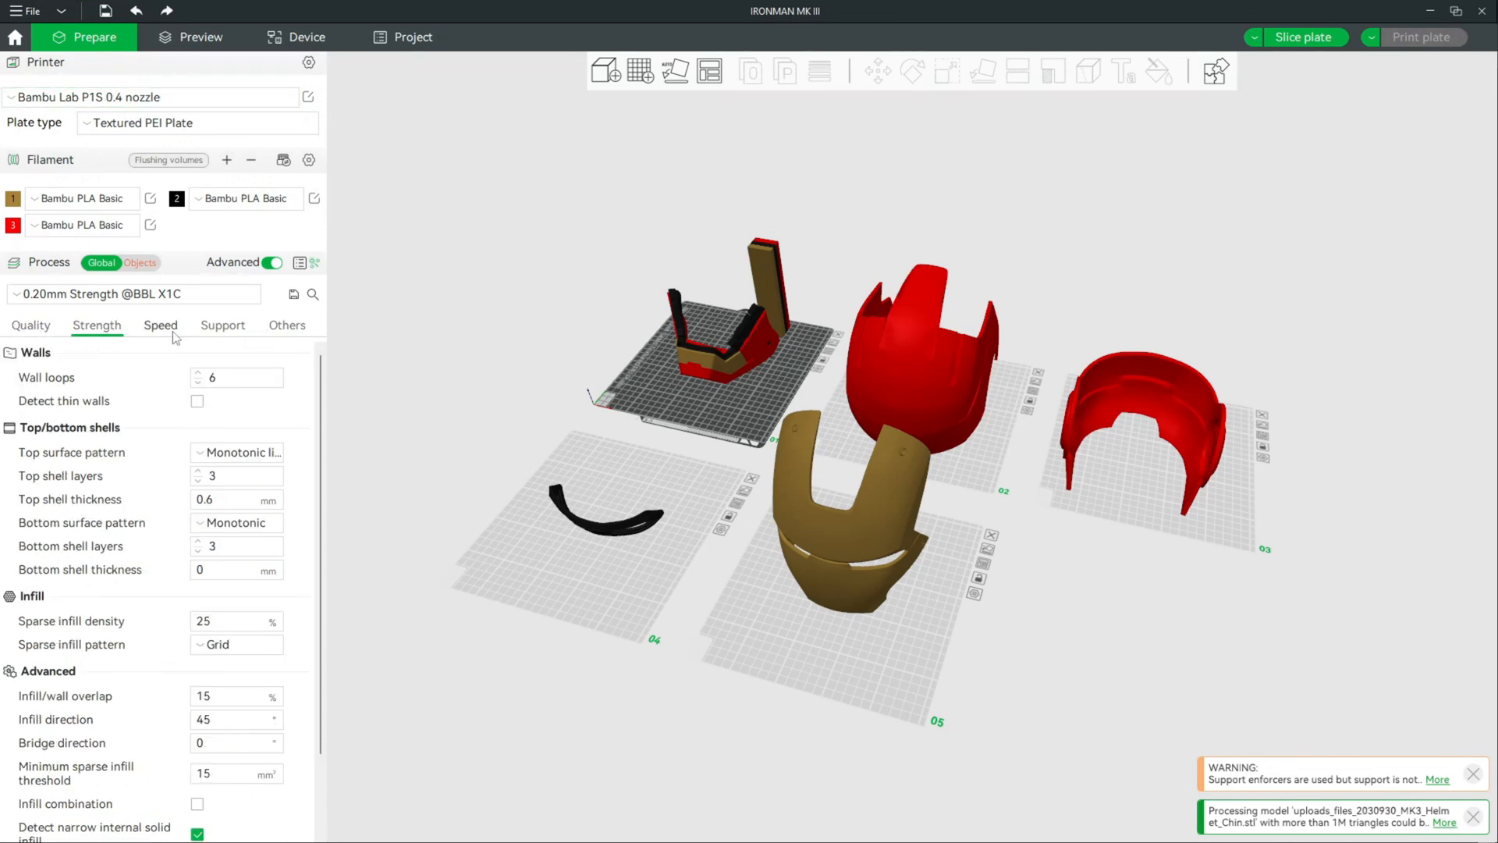
click(222, 325)
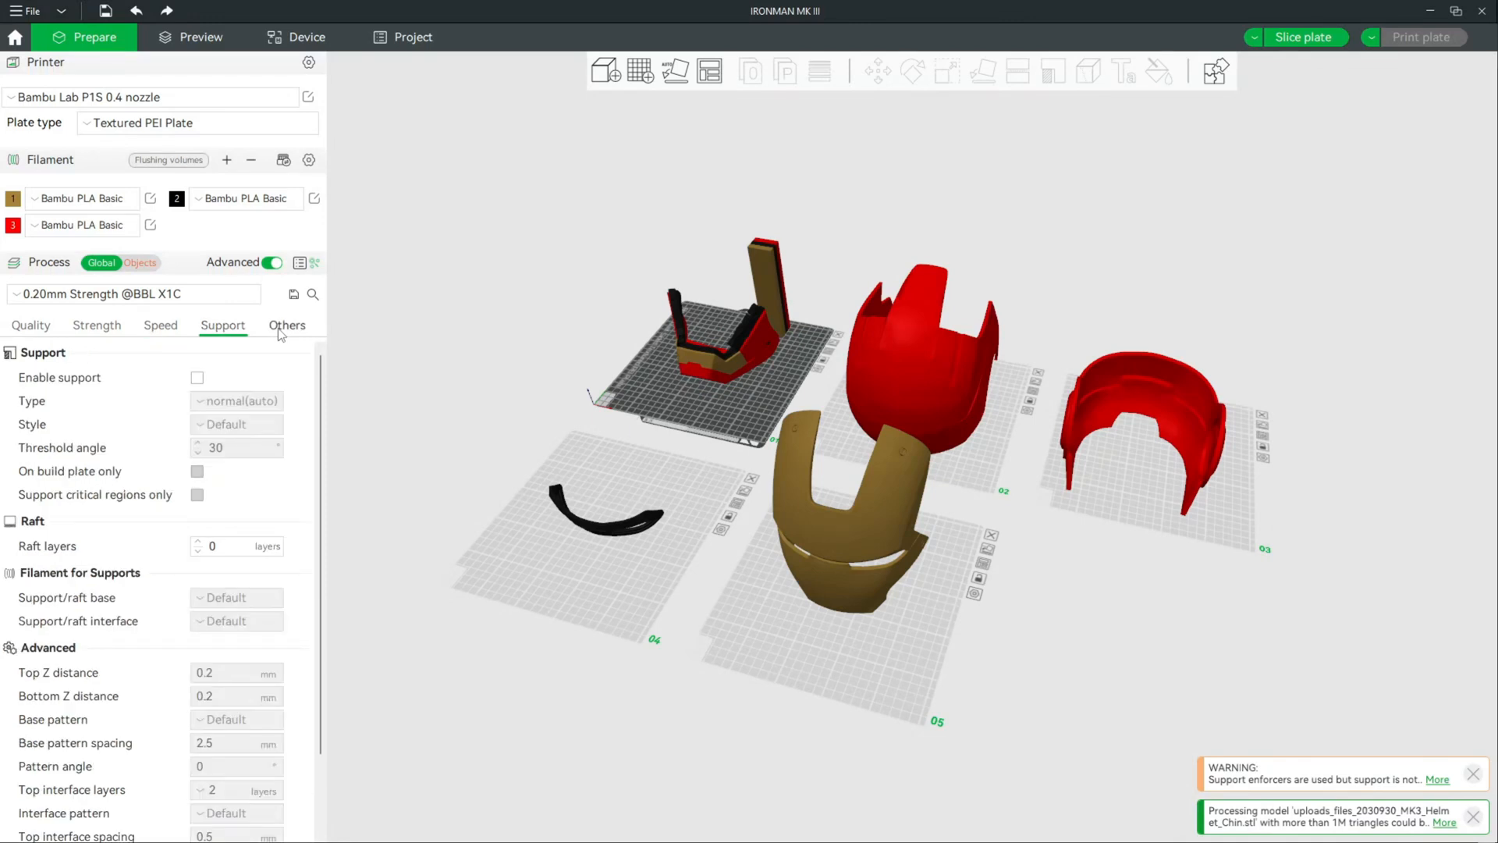